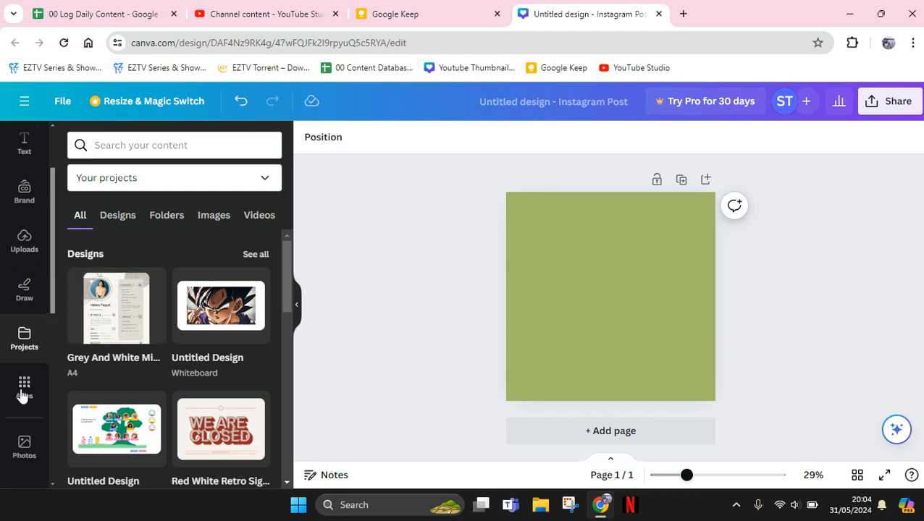
- Browse the Apps collection and scroll the Discover list down to Easy Barcode
{"action": "left_click", "coordinate": [23, 385]}
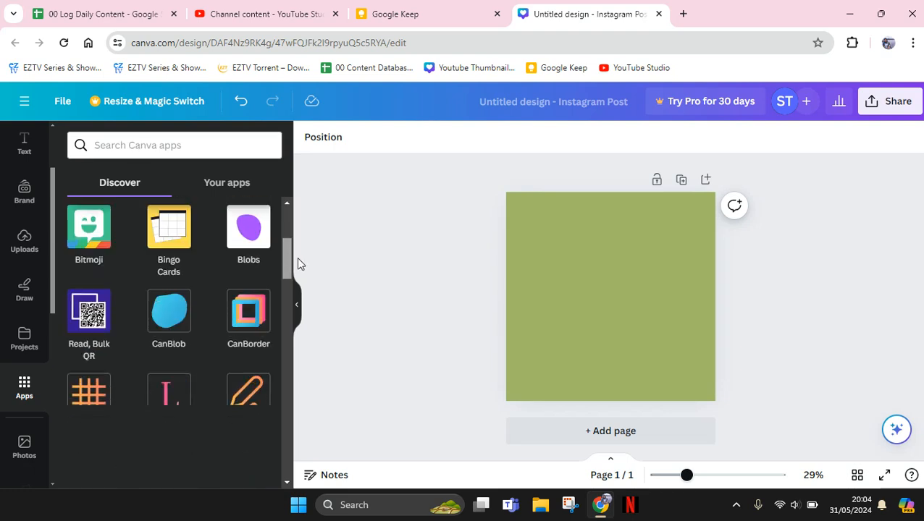
{"action": "scroll", "scroll_direction": "down", "scroll_amount": 3}
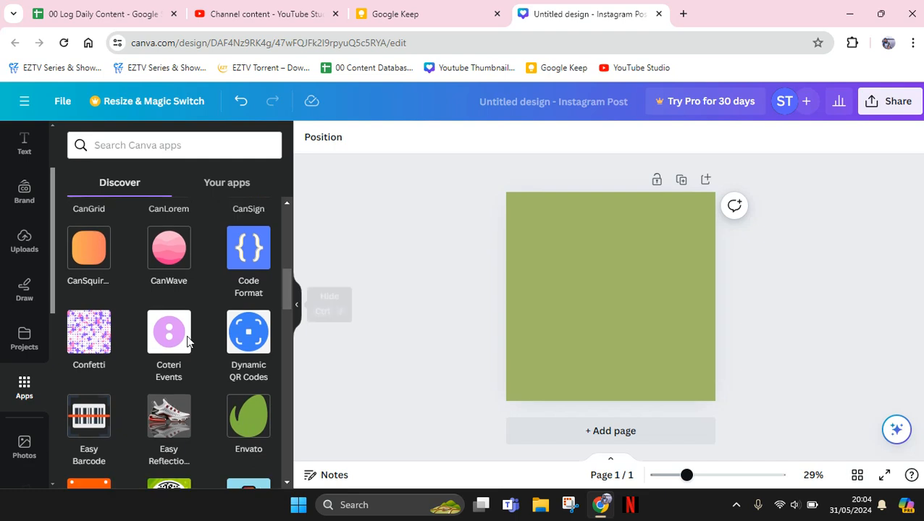
{"action": "mouse_move", "coordinate": [104, 431]}
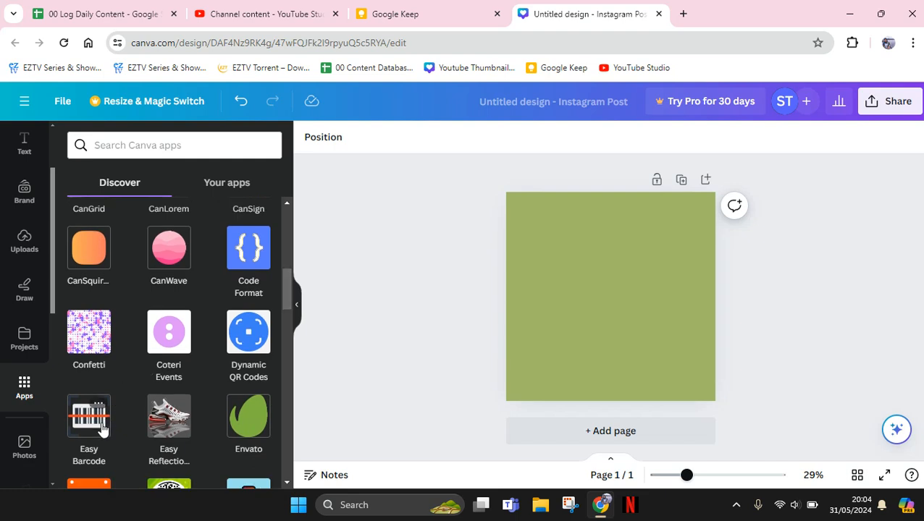
- View the Easy Barcode app's details and launch it
{"action": "left_click", "coordinate": [89, 415]}
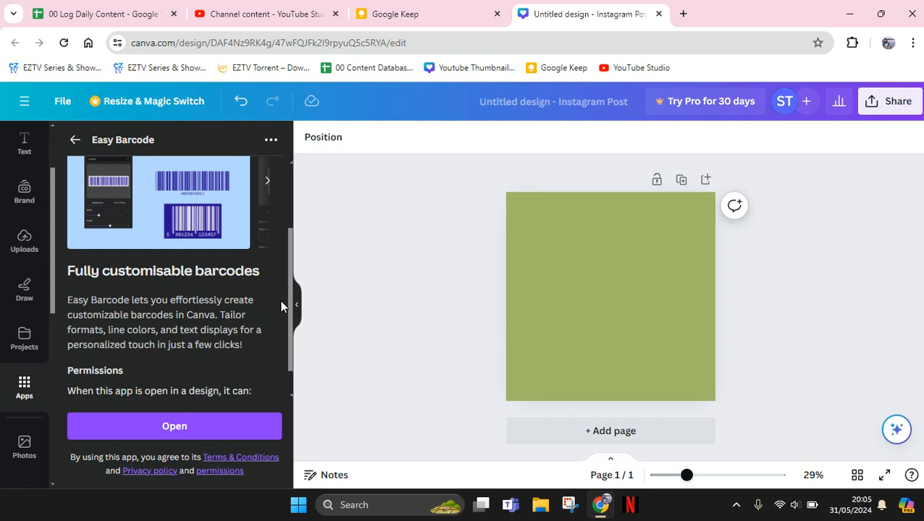
{"action": "mouse_move", "coordinate": [188, 454]}
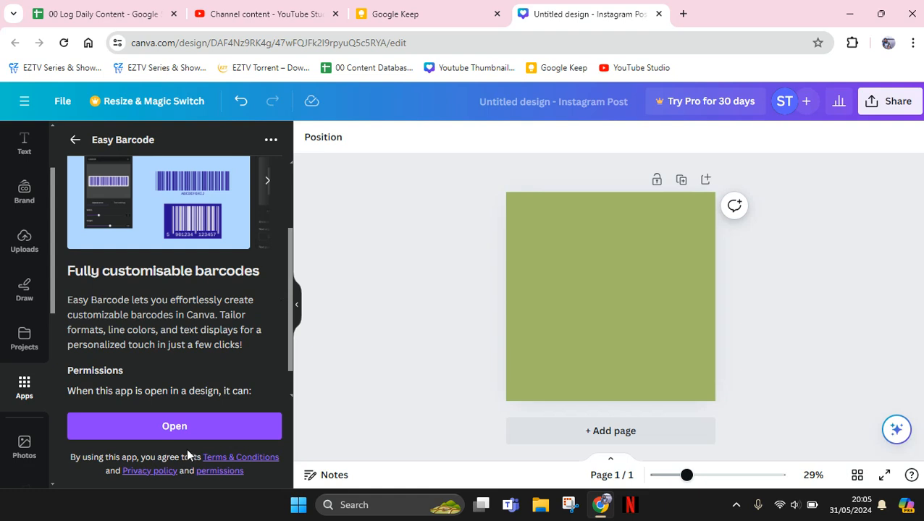
{"action": "left_click", "coordinate": [174, 425]}
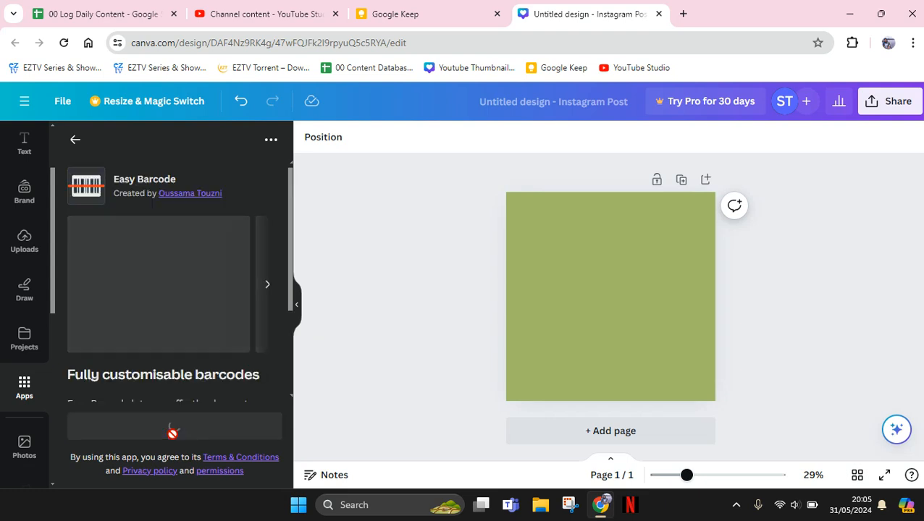
- Dismiss the free trial notice and set the barcode data to 79216
{"action": "left_click", "coordinate": [75, 139]}
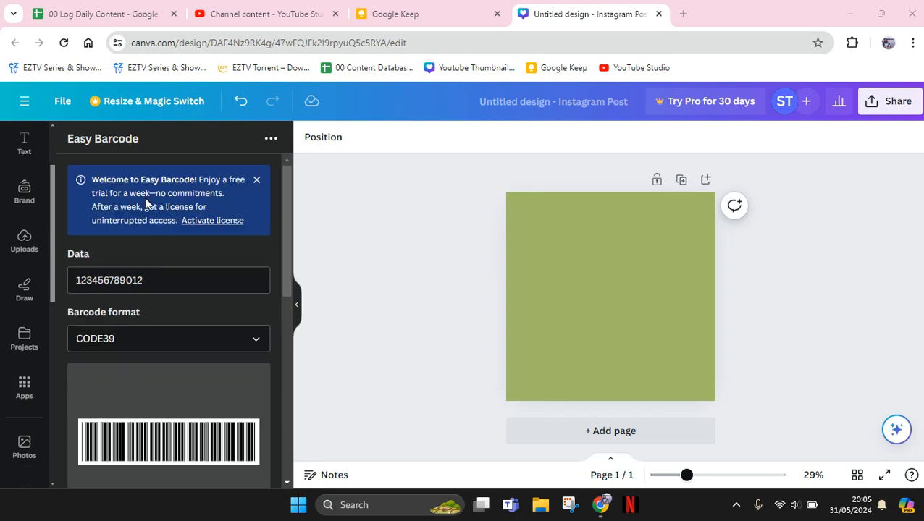
{"action": "left_click", "coordinate": [256, 180]}
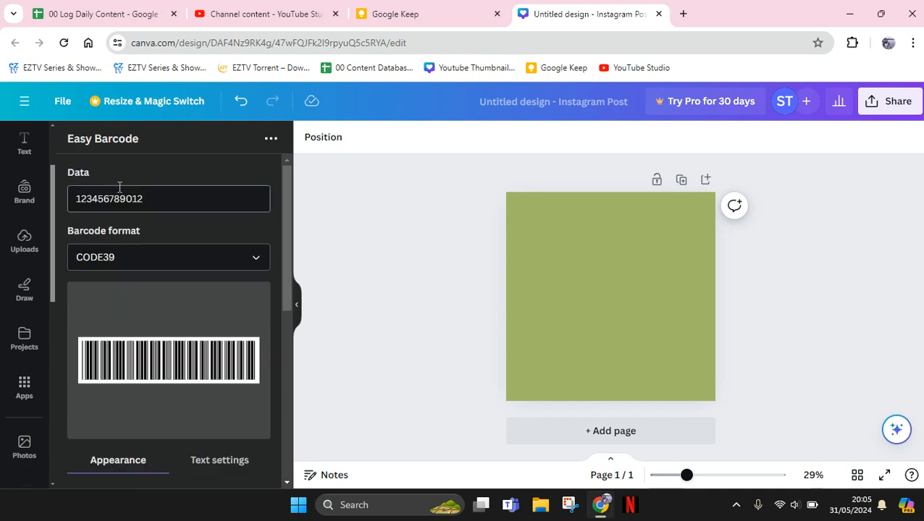
{"action": "triple_click", "coordinate": [110, 198]}
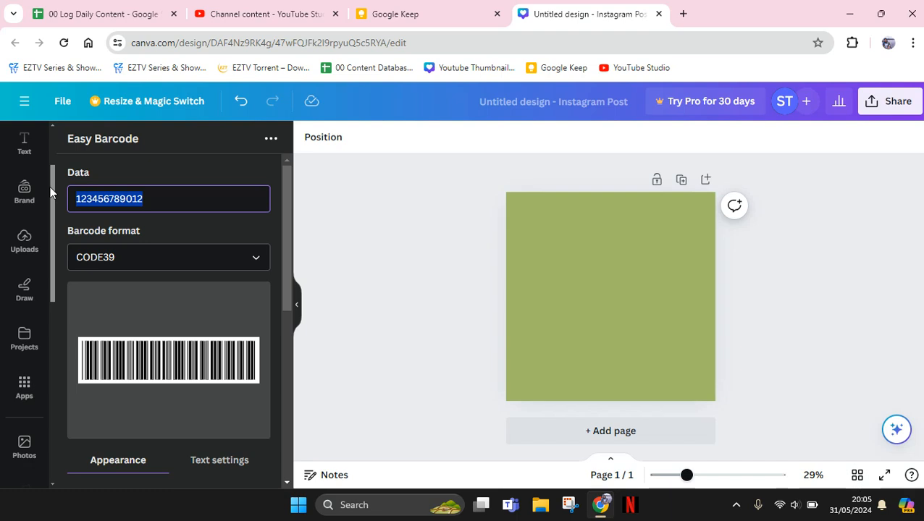
{"action": "type", "text": "792166410821"}
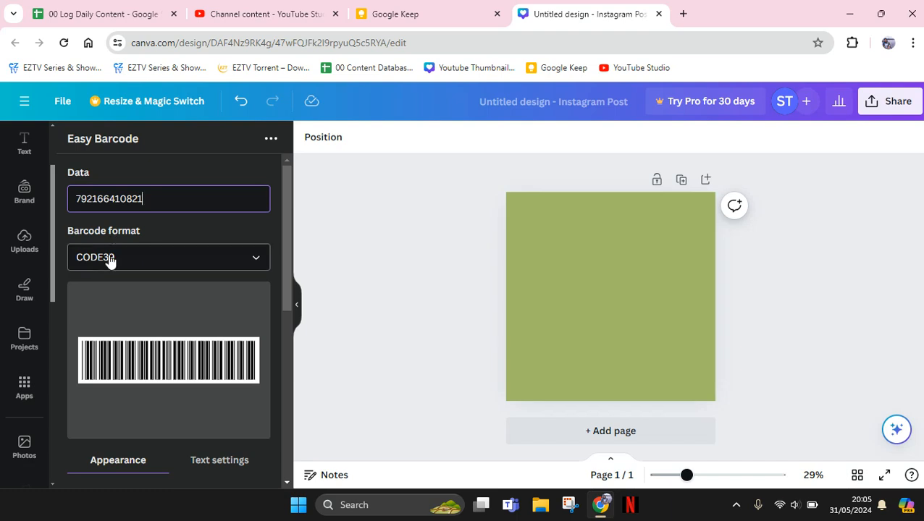
- Scroll the barcode format list down toward CODE128B
{"action": "left_click", "coordinate": [168, 257]}
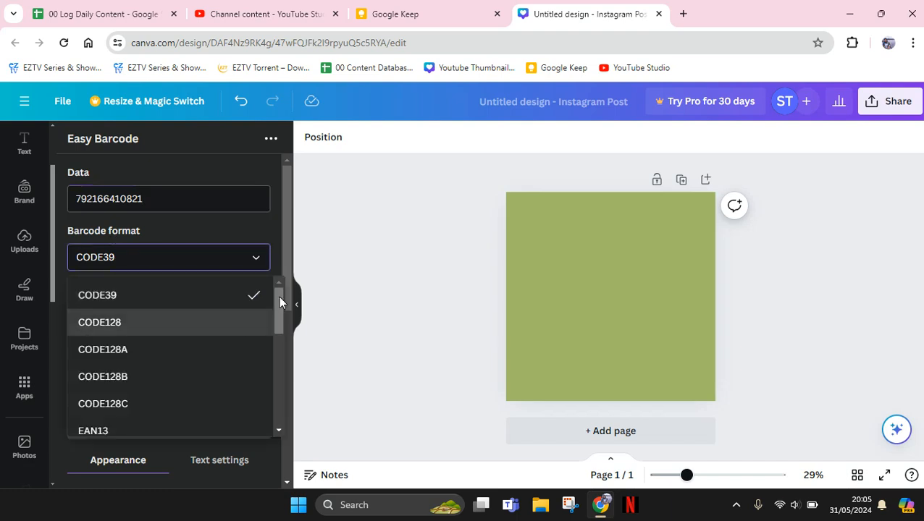
{"action": "scroll", "scroll_direction": "down", "scroll_amount": 3}
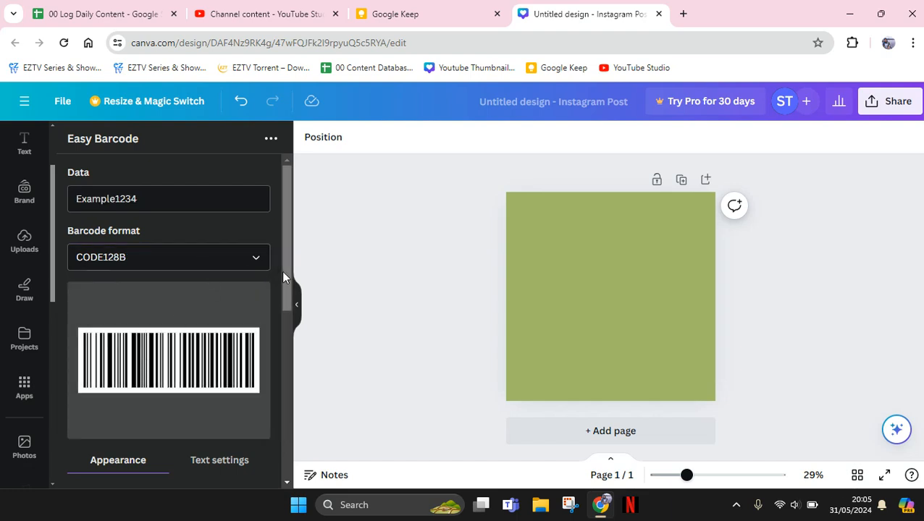
{"action": "scroll", "scroll_direction": "down", "scroll_amount": 3}
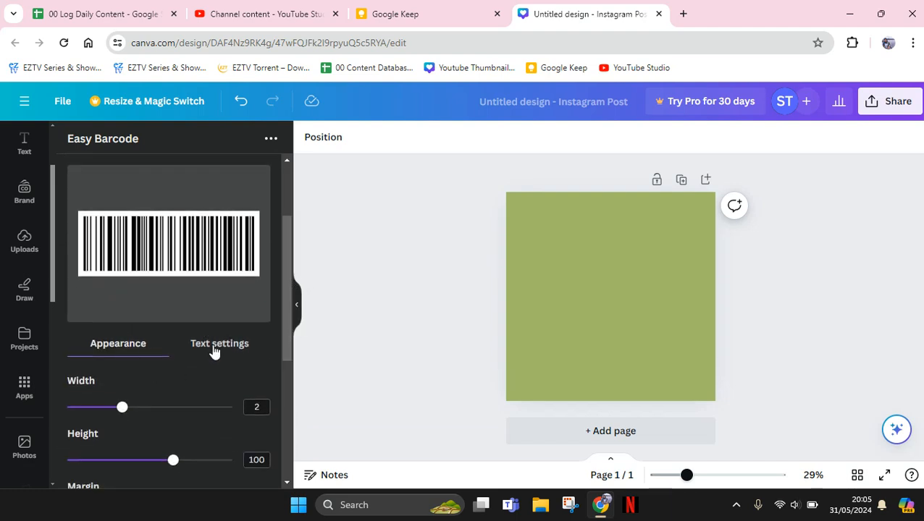
- In Appearance, lower the barcode height to 62 and raise the margin to 15
{"action": "left_click", "coordinate": [220, 344]}
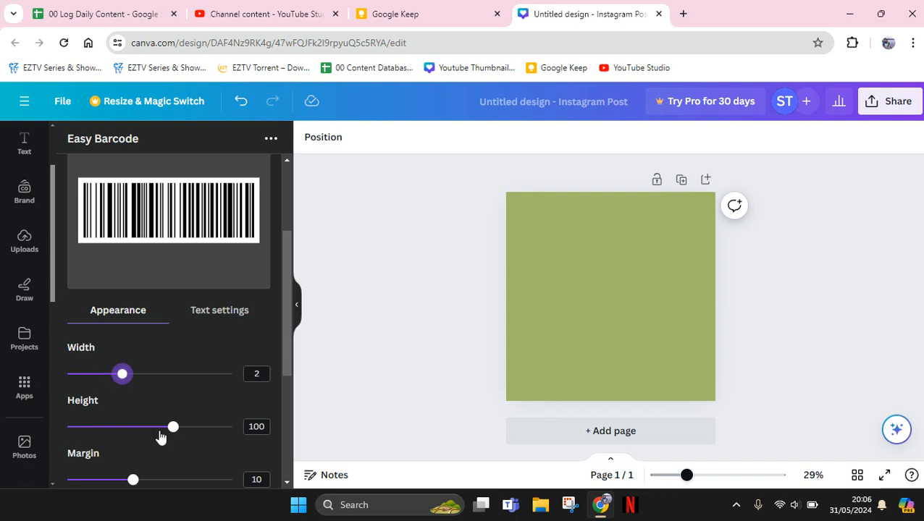
{"action": "left_click_drag", "start_coordinate": [172, 426], "coordinate": [177, 425]}
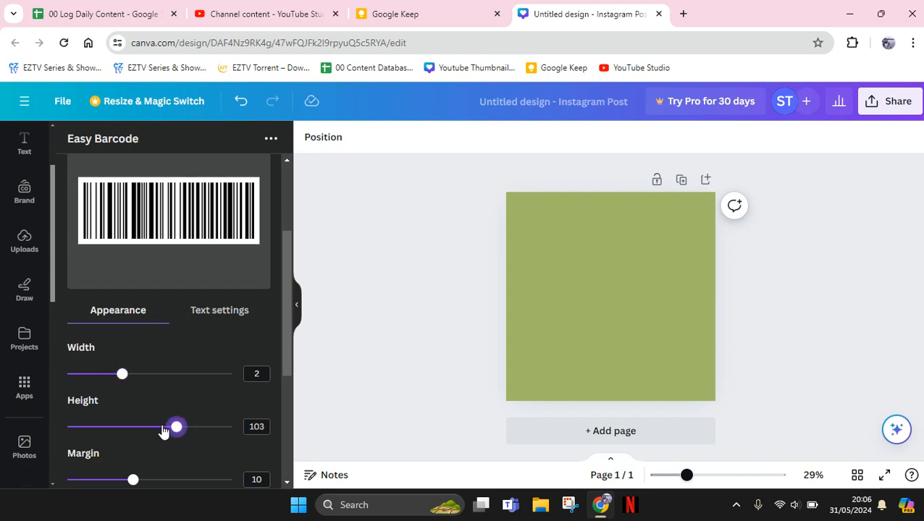
{"action": "left_click_drag", "start_coordinate": [177, 426], "coordinate": [129, 426]}
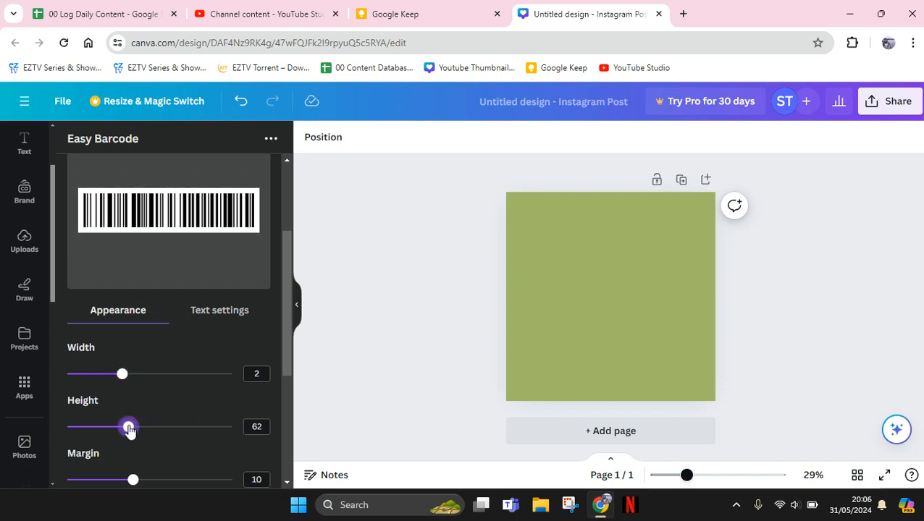
{"action": "scroll", "scroll_direction": "down", "scroll_amount": 3}
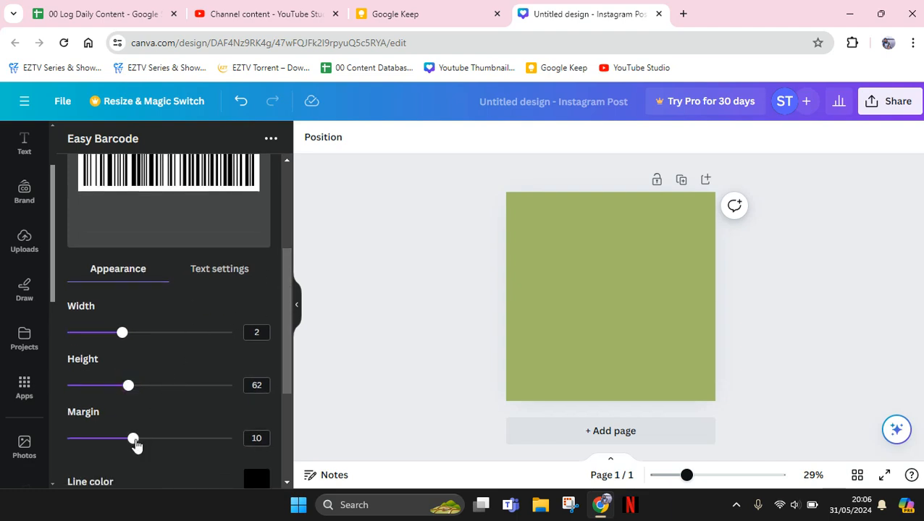
{"action": "left_click_drag", "start_coordinate": [133, 438], "coordinate": [166, 437]}
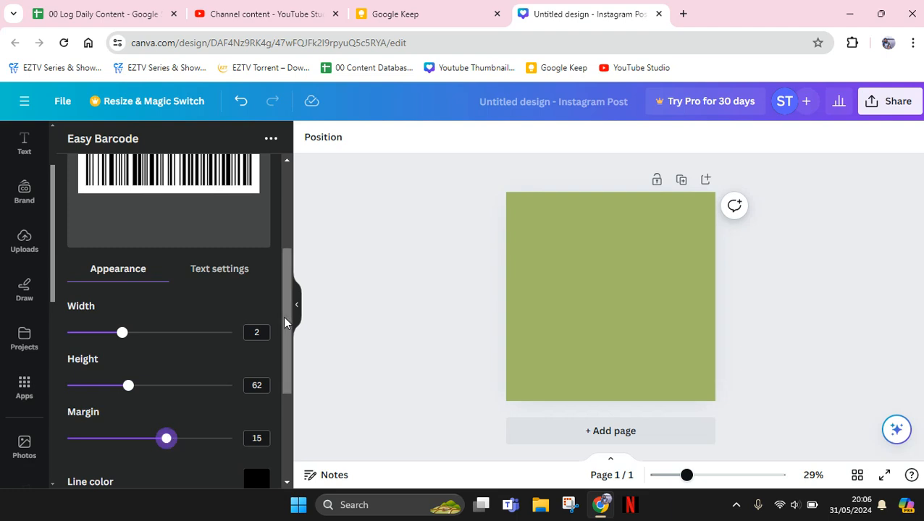
{"action": "scroll", "scroll_direction": "down", "scroll_amount": 3}
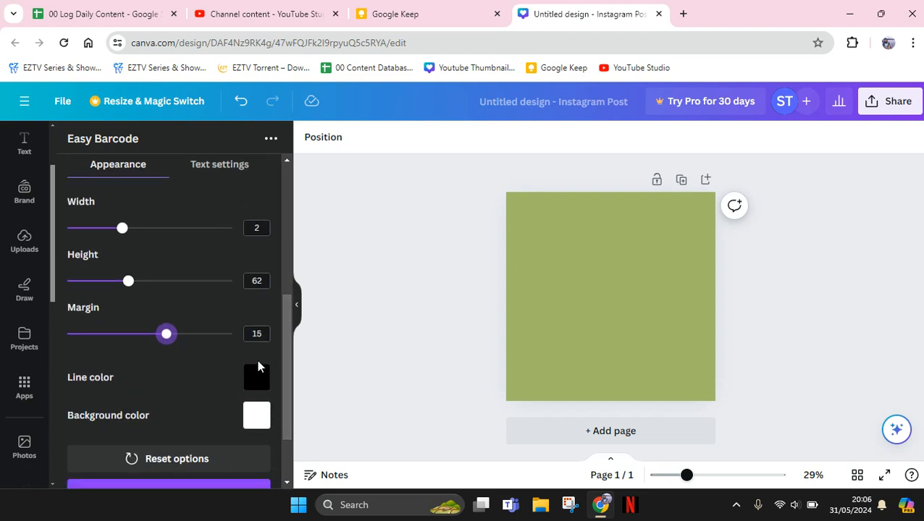
- Set the barcode line colour to dark red and the background to near-black
{"action": "left_click", "coordinate": [256, 376]}
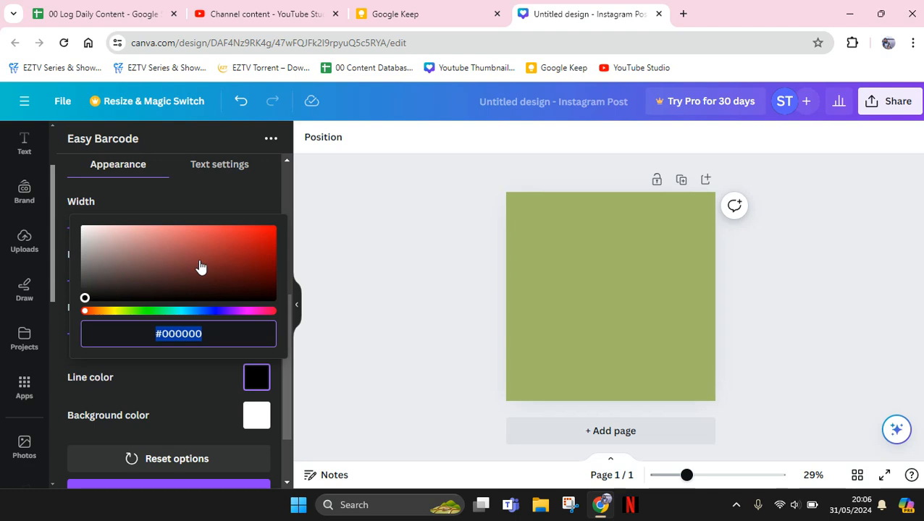
{"action": "left_click", "coordinate": [231, 263]}
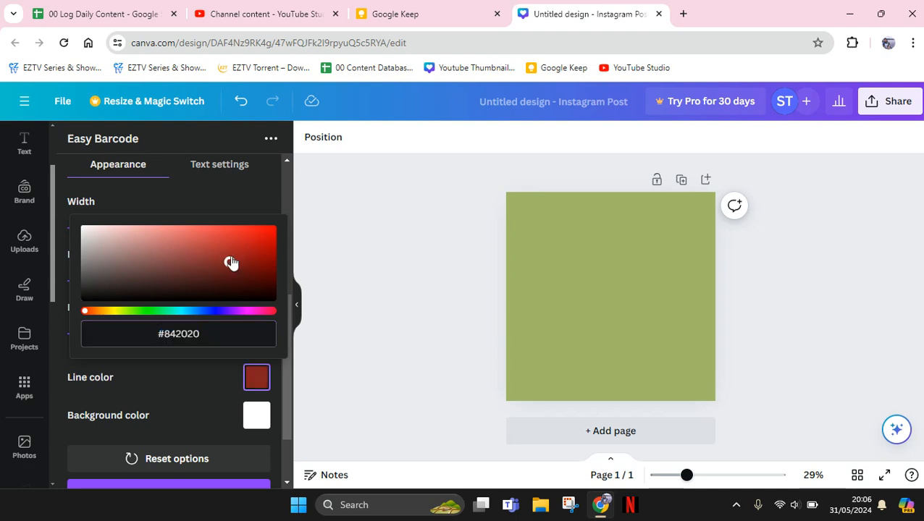
{"action": "left_click", "coordinate": [256, 416]}
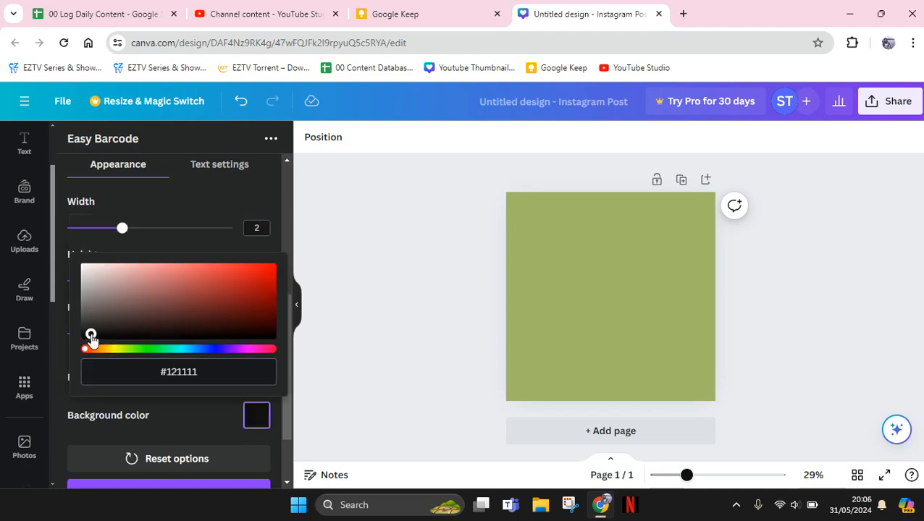
{"action": "left_click", "coordinate": [88, 348]}
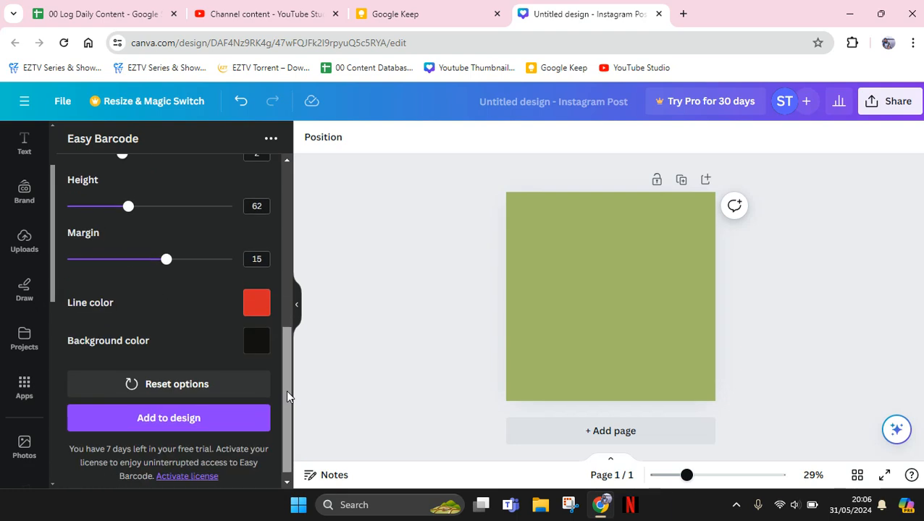
- Add the red-on-black barcode to the green Instagram post
{"action": "left_click", "coordinate": [168, 417]}
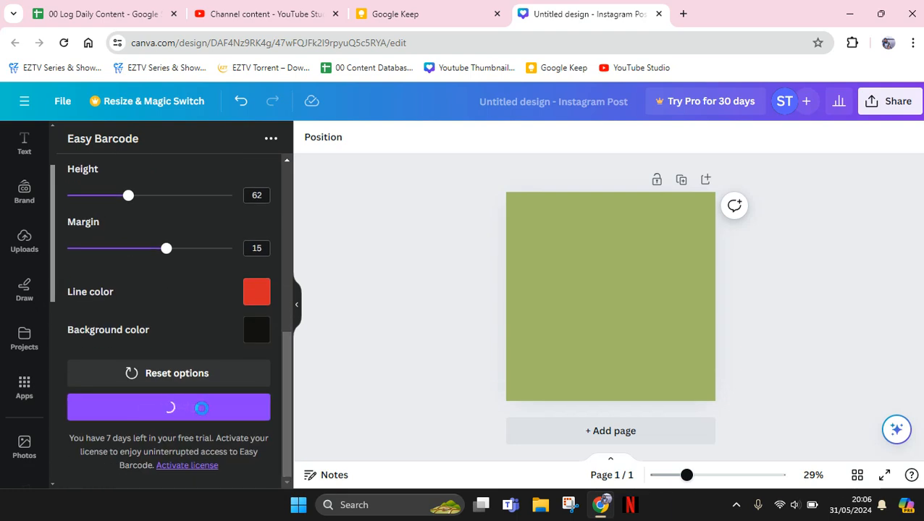
{"action": "left_click", "coordinate": [168, 408]}
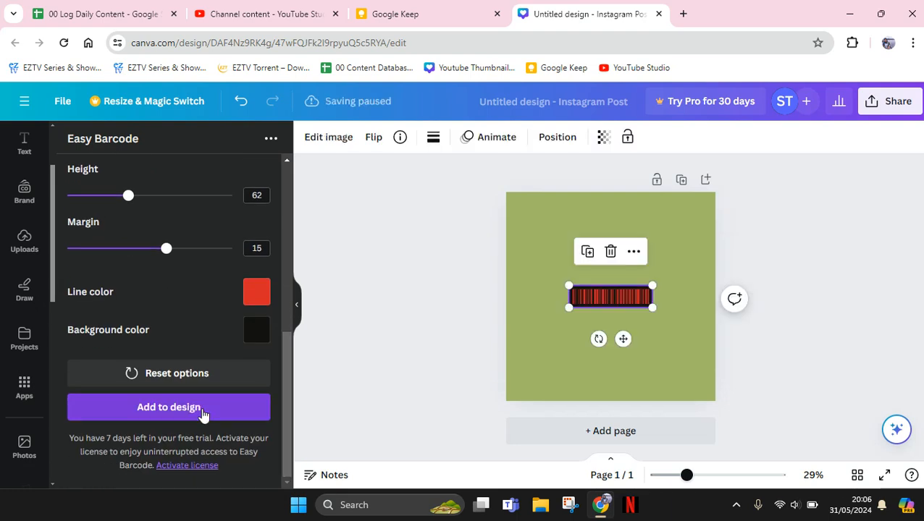